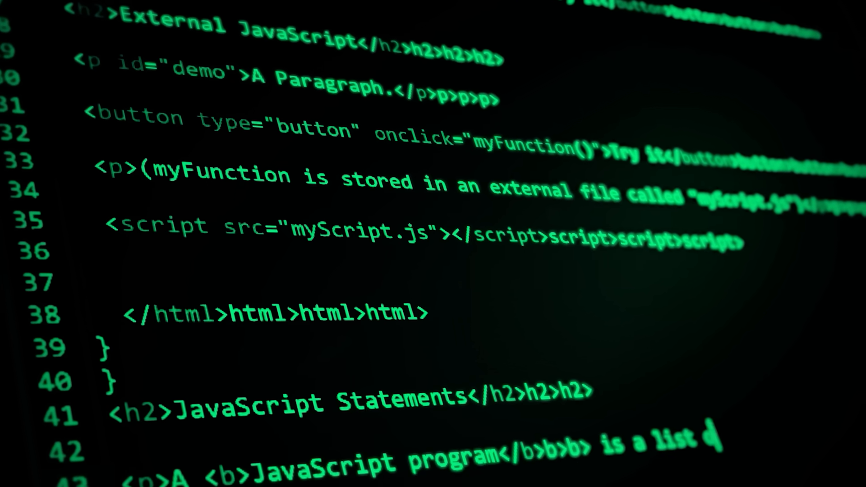
Step: Scroll through the code, then cd into the gemini-fullstack-langgraph-quickstart project folder
scroll(down, 3)
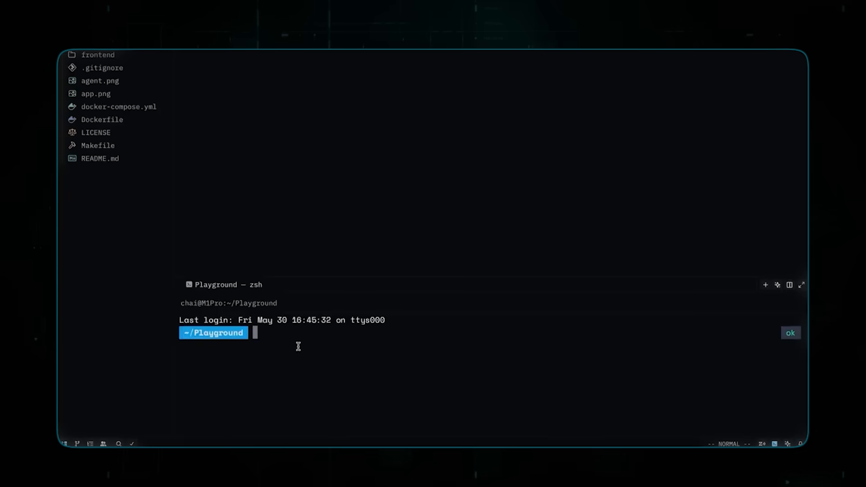
text(cd gemini-fullstack-langgraph-quickstart)
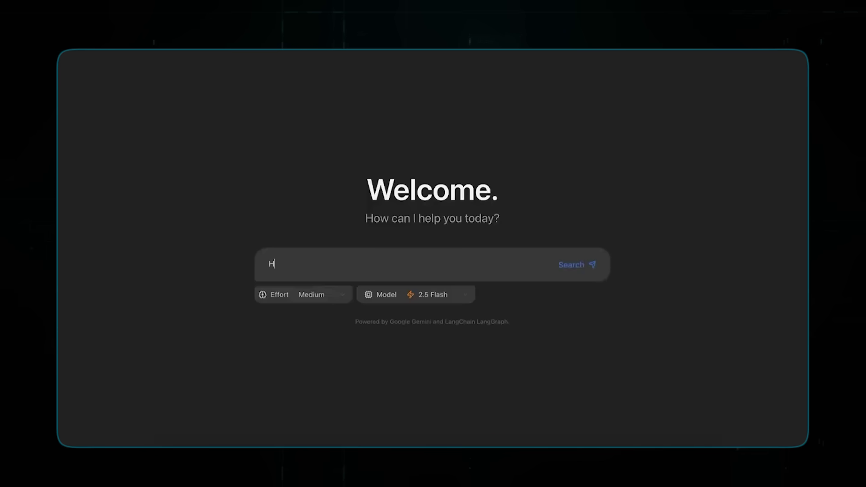
Step: Ask "What's the latest Gemini model?" and read the cited Gemini 2.5 Flash and Pro answer
text(What's the latest Gemini)
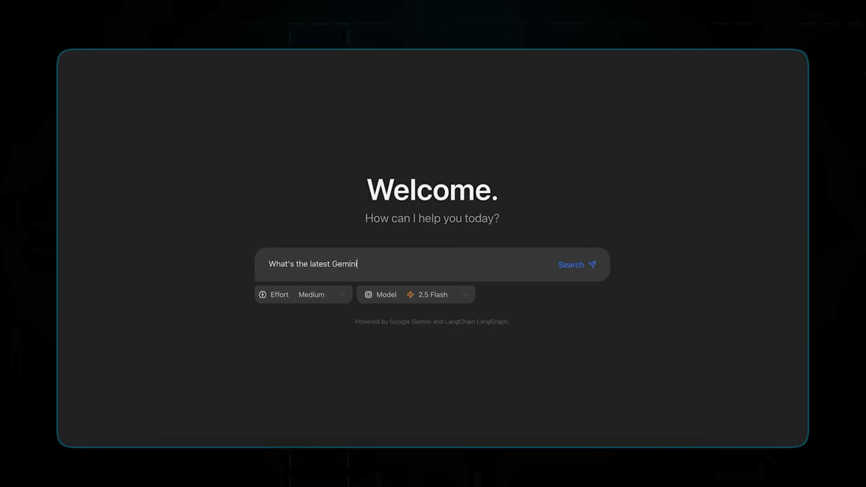
click(578, 264)
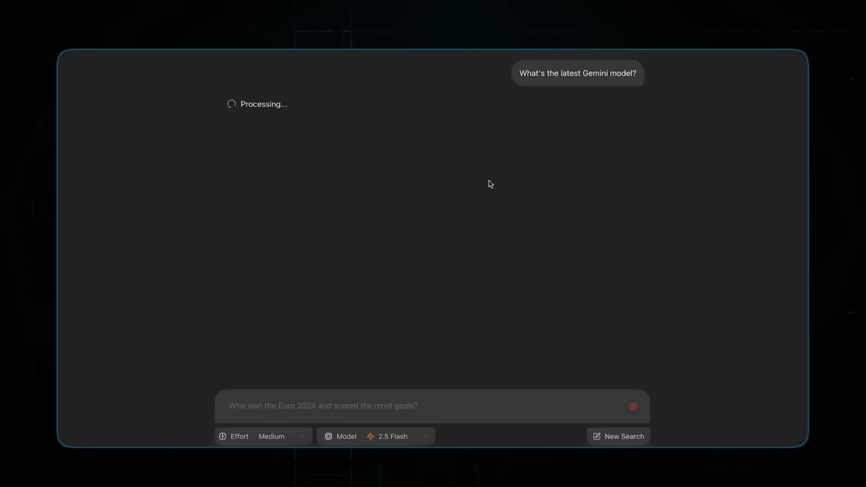
mouse_move(620, 265)
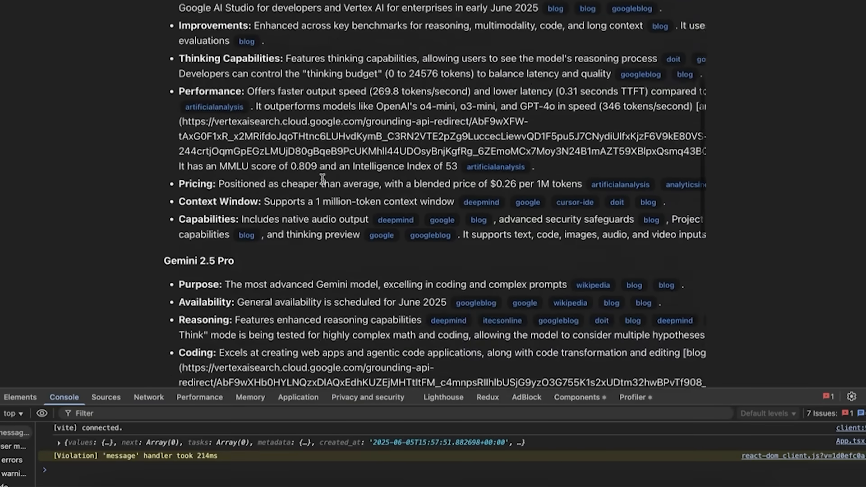
scroll(down, 3)
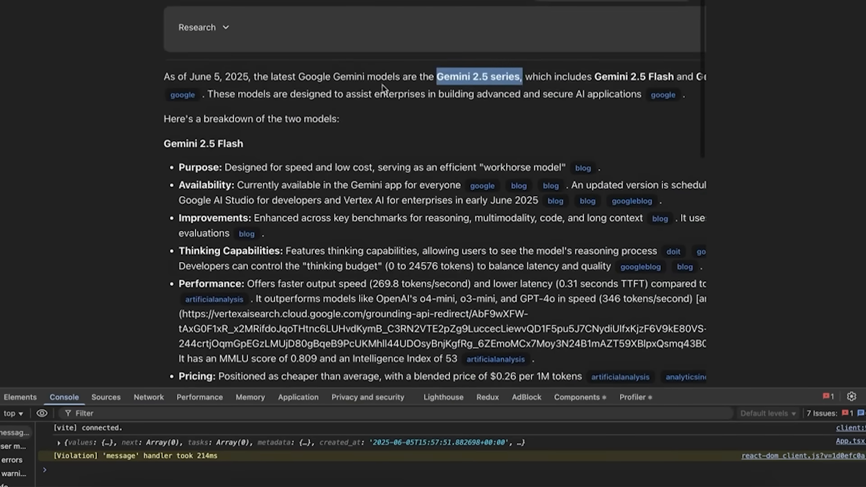